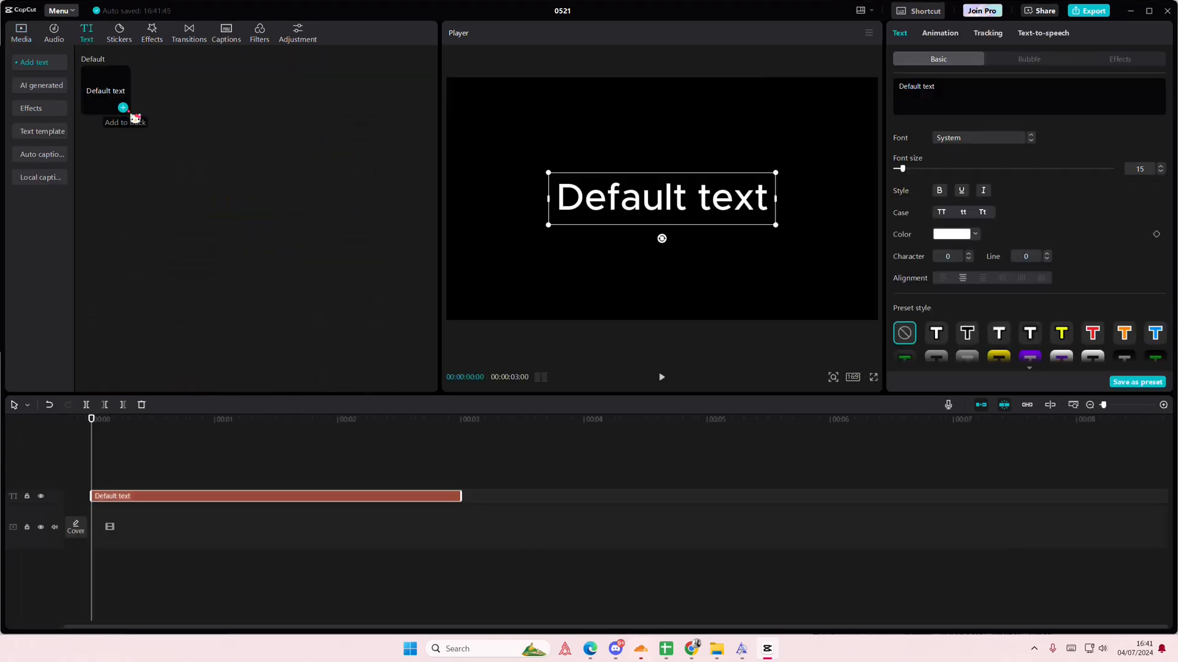
# Replace the caption with 'text' in the Drunken Hour font at size 20, coloured deep pink
pyautogui.tripleClick(915, 86)
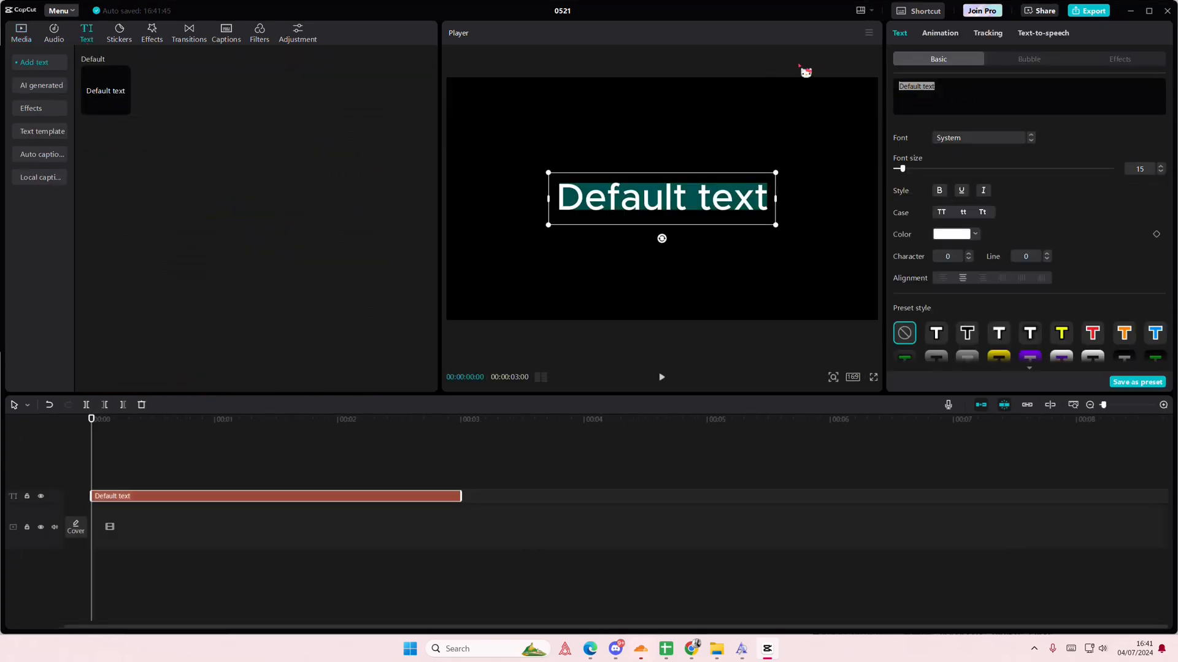
pyautogui.click(976, 137)
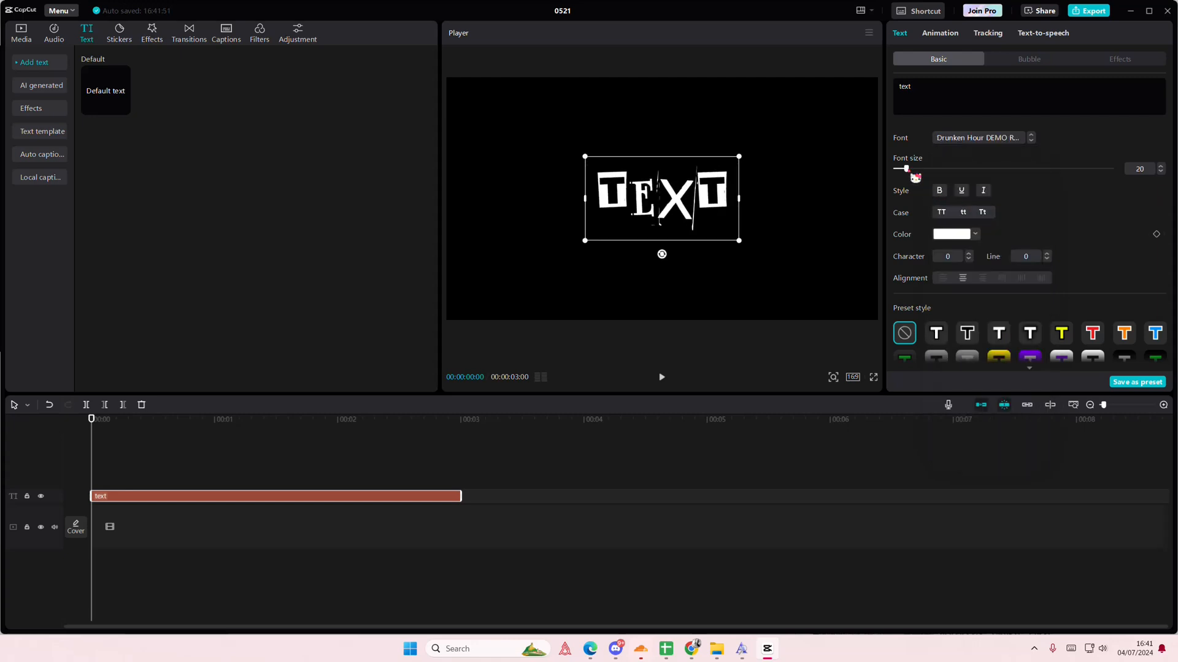
pyautogui.click(952, 234)
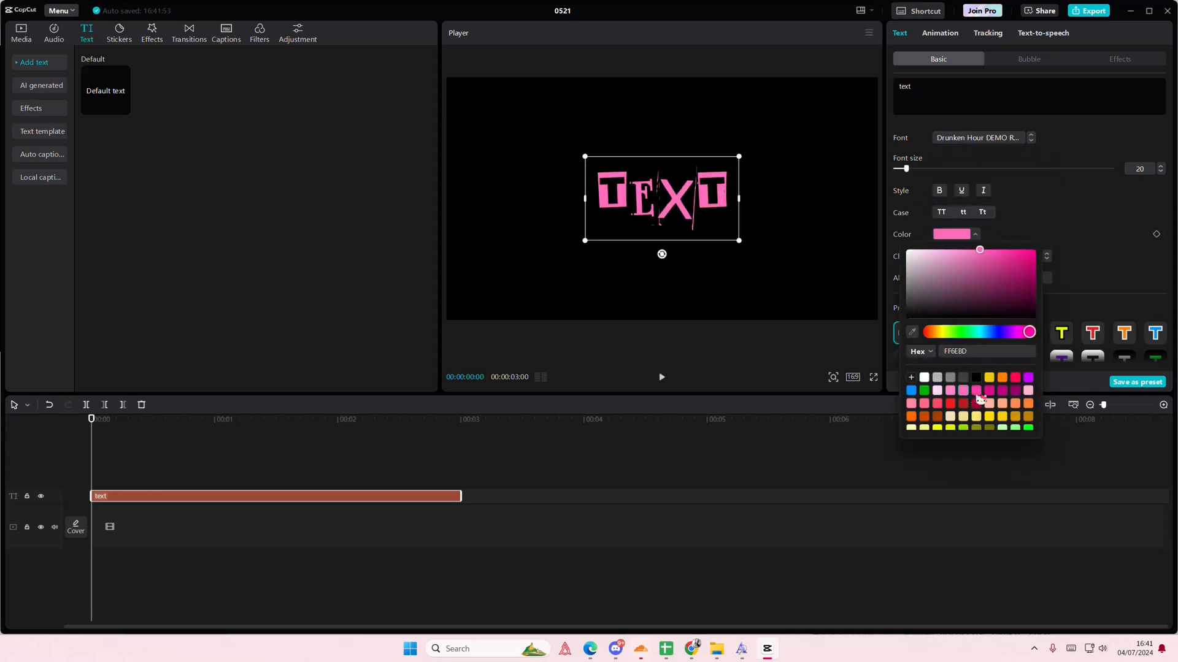
pyautogui.click(988, 390)
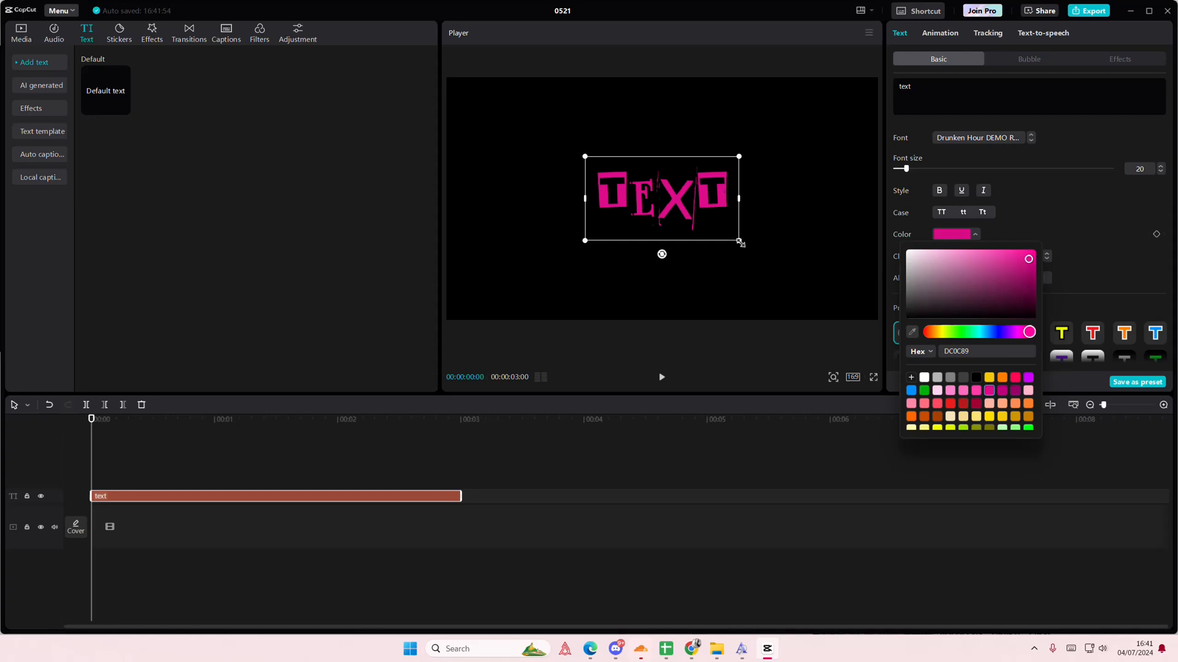
pyautogui.click(21, 29)
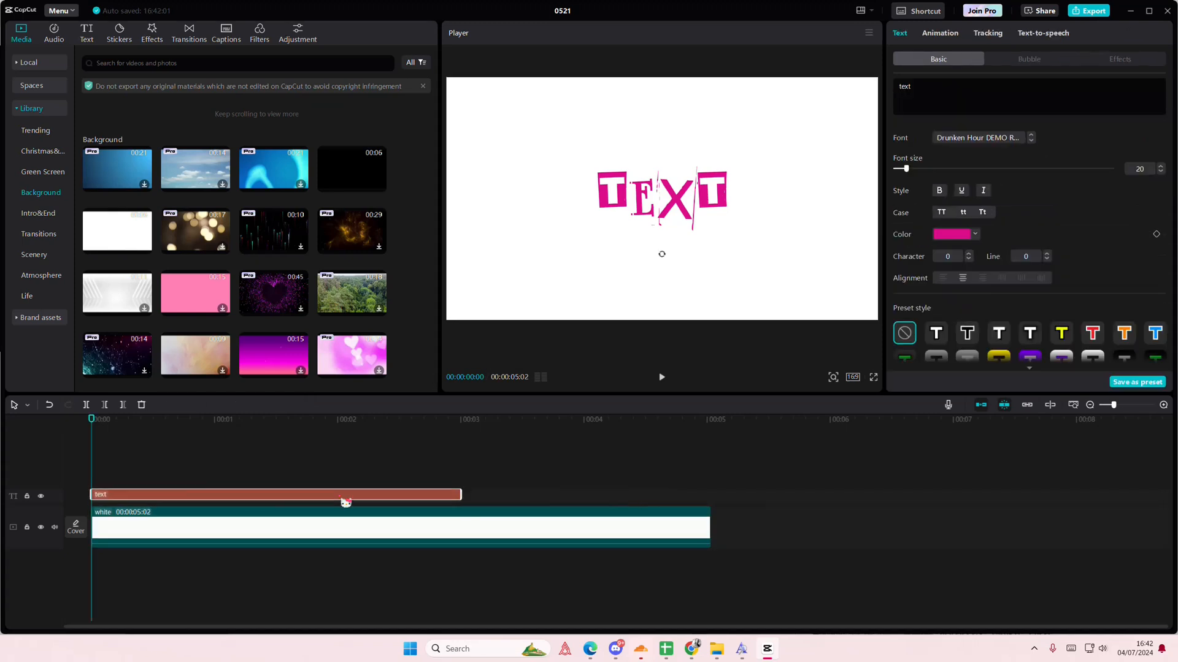
# Stretch the text clip so it spans the full white background clip
pyautogui.moveTo(460, 495); pyautogui.dragTo(682, 497)
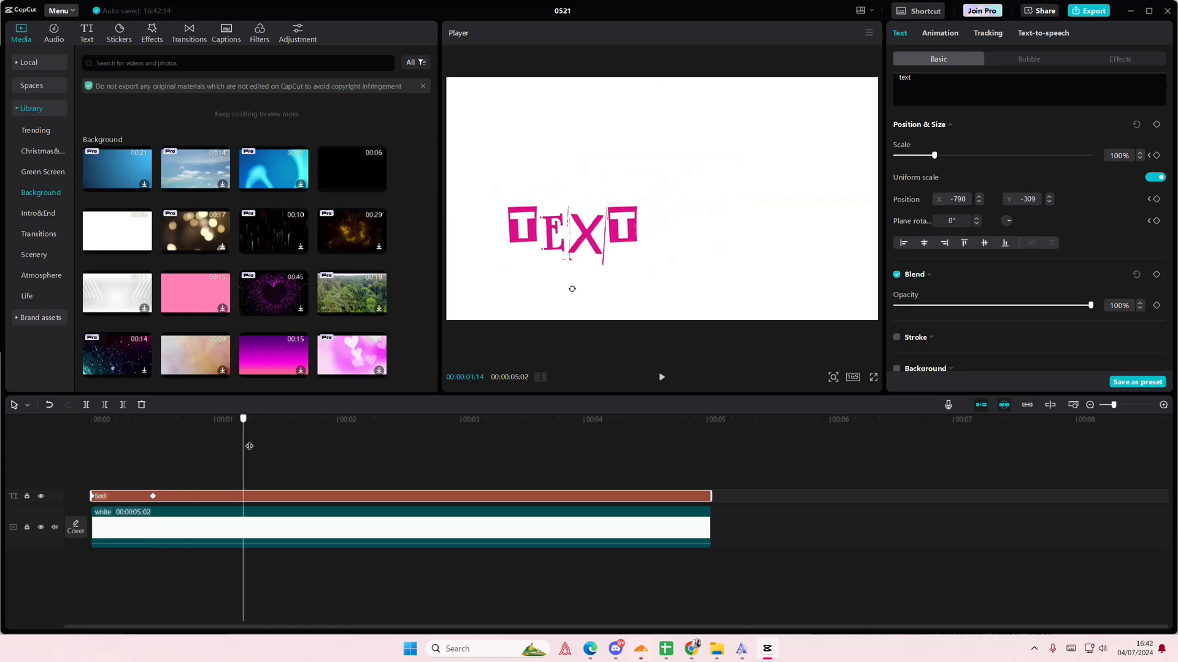
# Move the text toward the upper left for a position keyframe and advance the playhead
pyautogui.moveTo(570, 234); pyautogui.dragTo(756, 184)
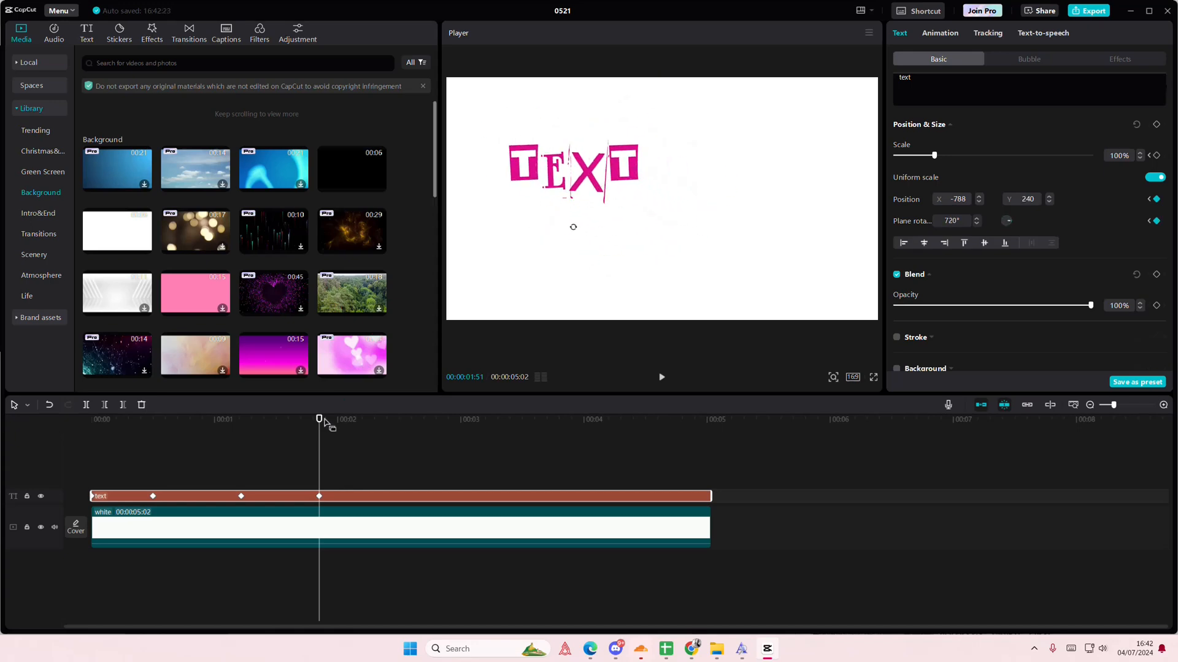
pyautogui.click(411, 418)
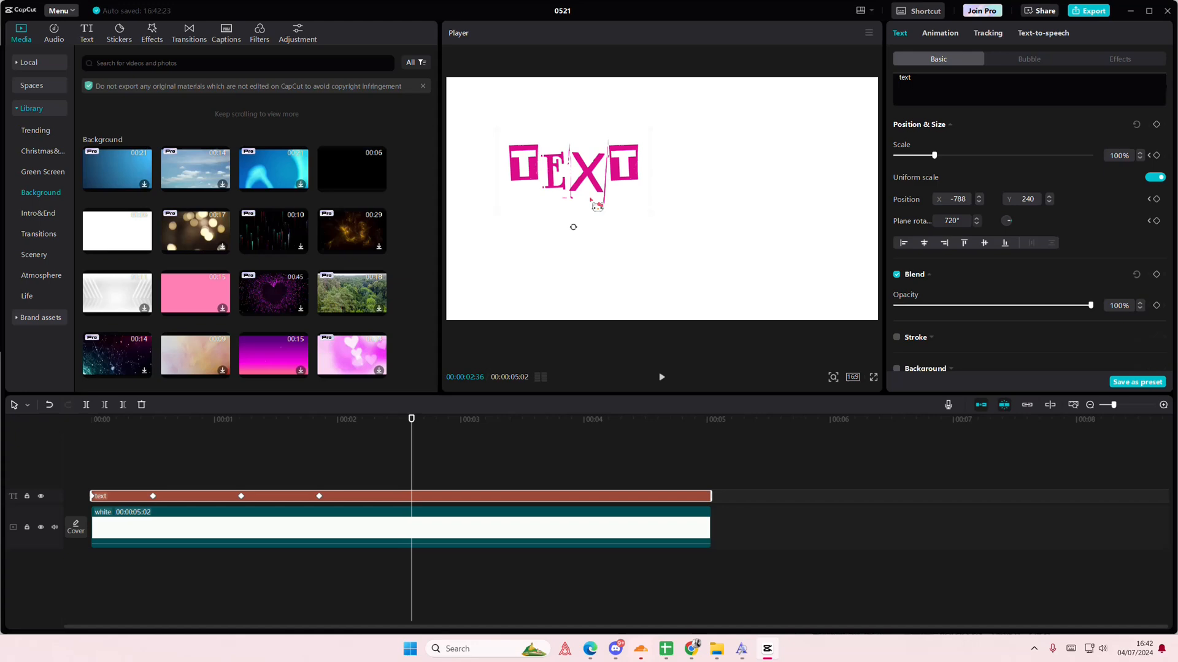
# Scale the text to about 132% and move it toward the centre, adding later keyframes
pyautogui.moveTo(935, 156); pyautogui.dragTo(939, 156)
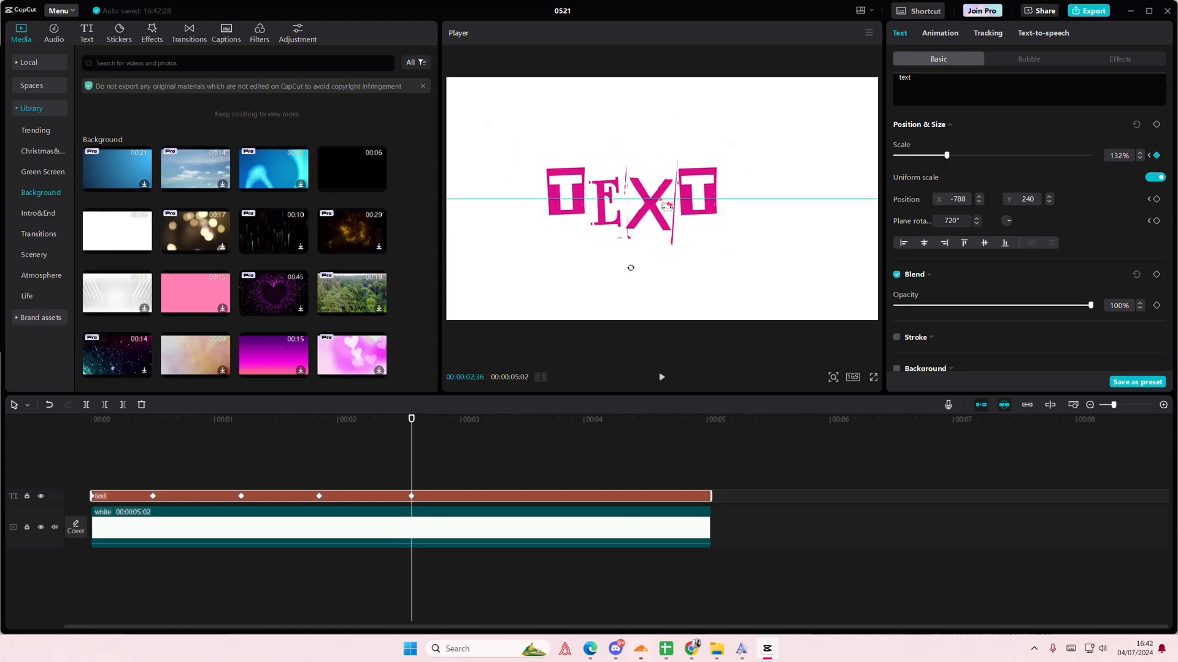
pyautogui.moveTo(630, 198); pyautogui.dragTo(665, 232)
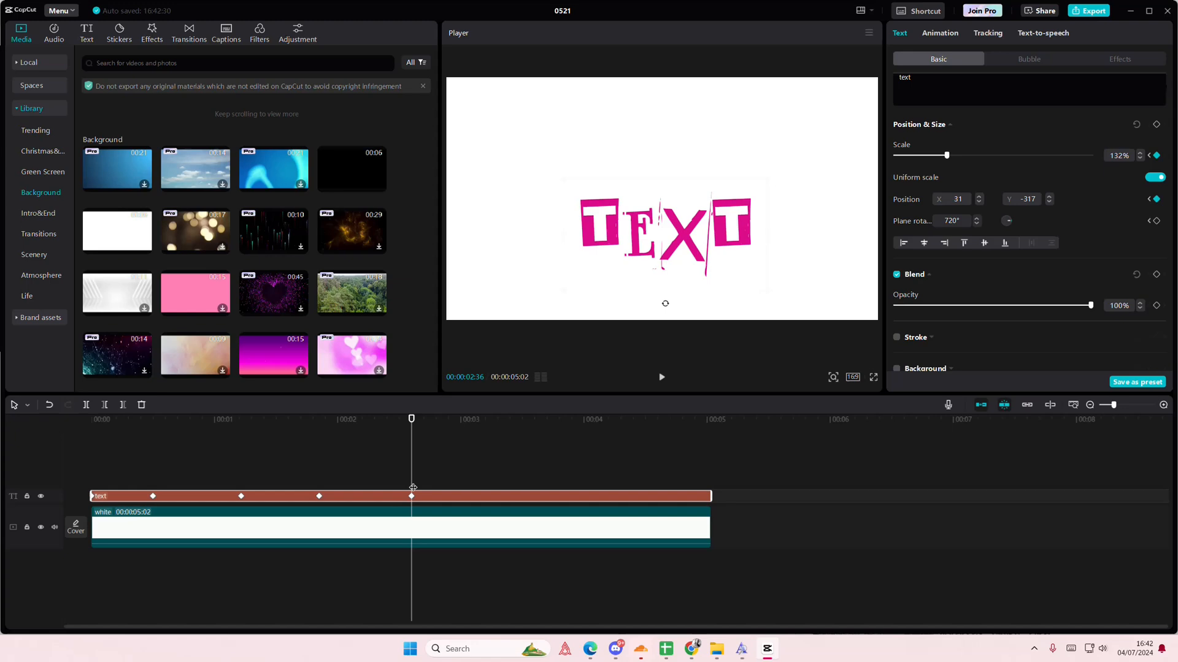
pyautogui.moveTo(946, 154); pyautogui.dragTo(928, 154)
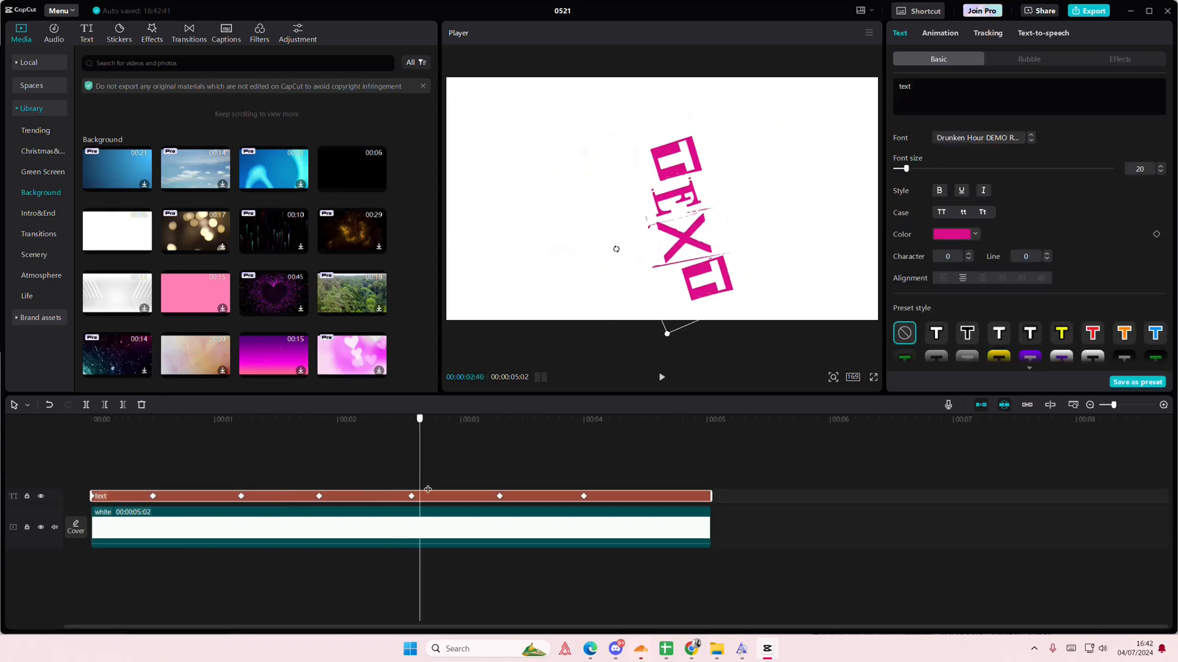
pyautogui.click(660, 377)
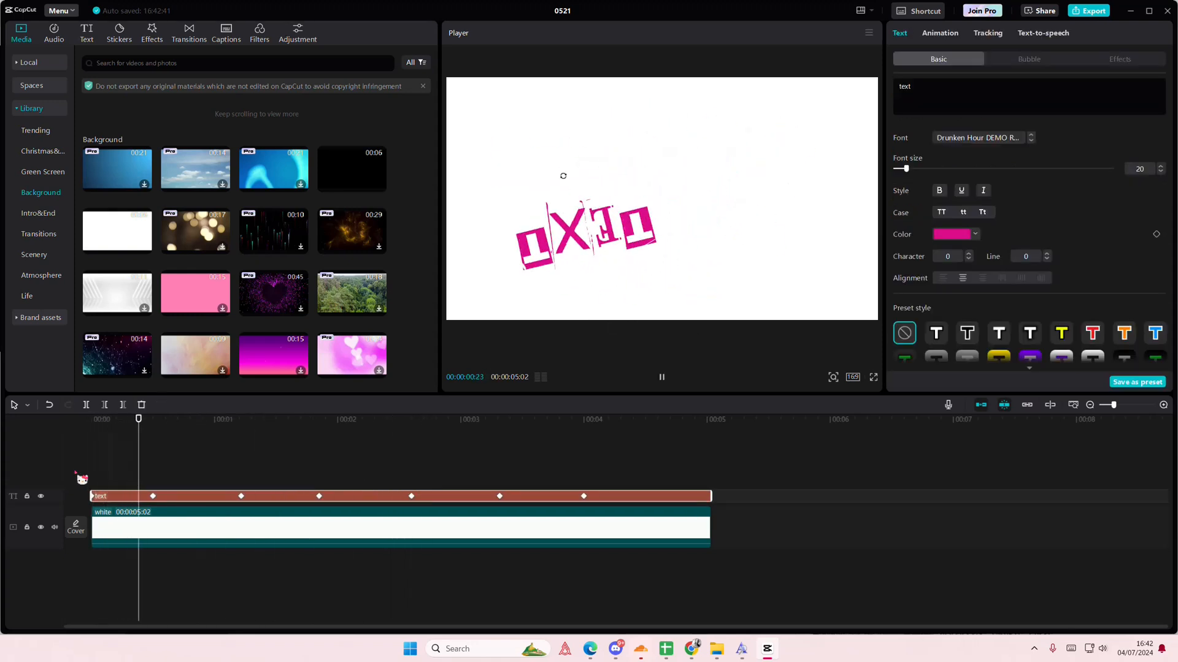
pyautogui.click(660, 377)
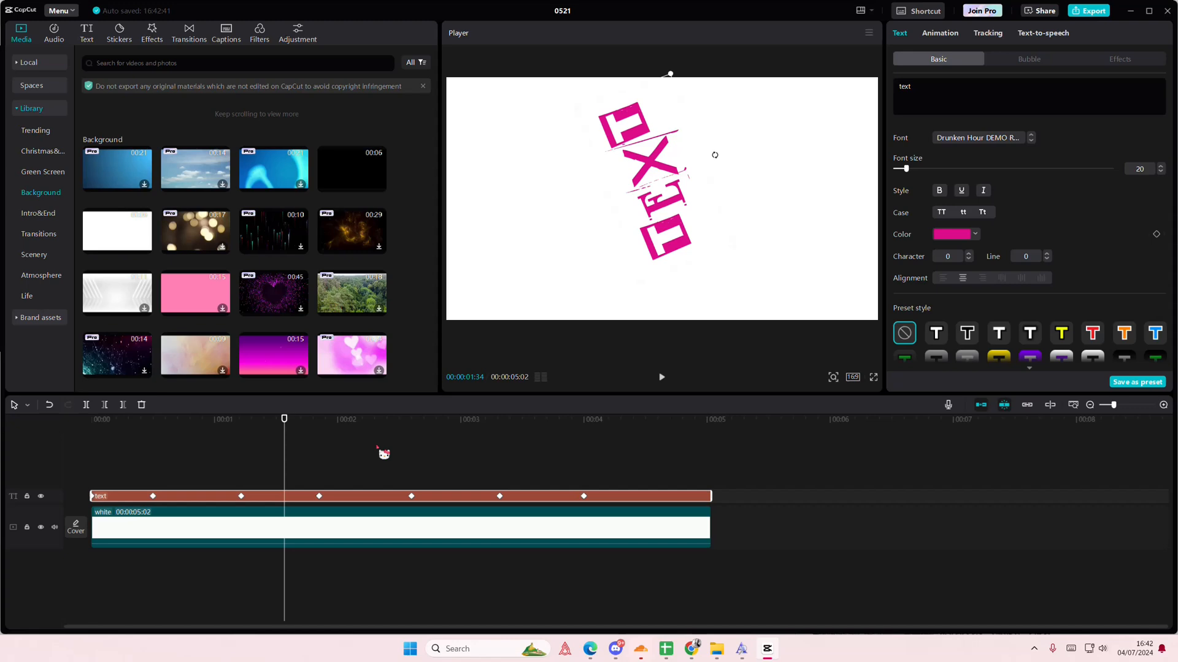
pyautogui.moveTo(449, 433)
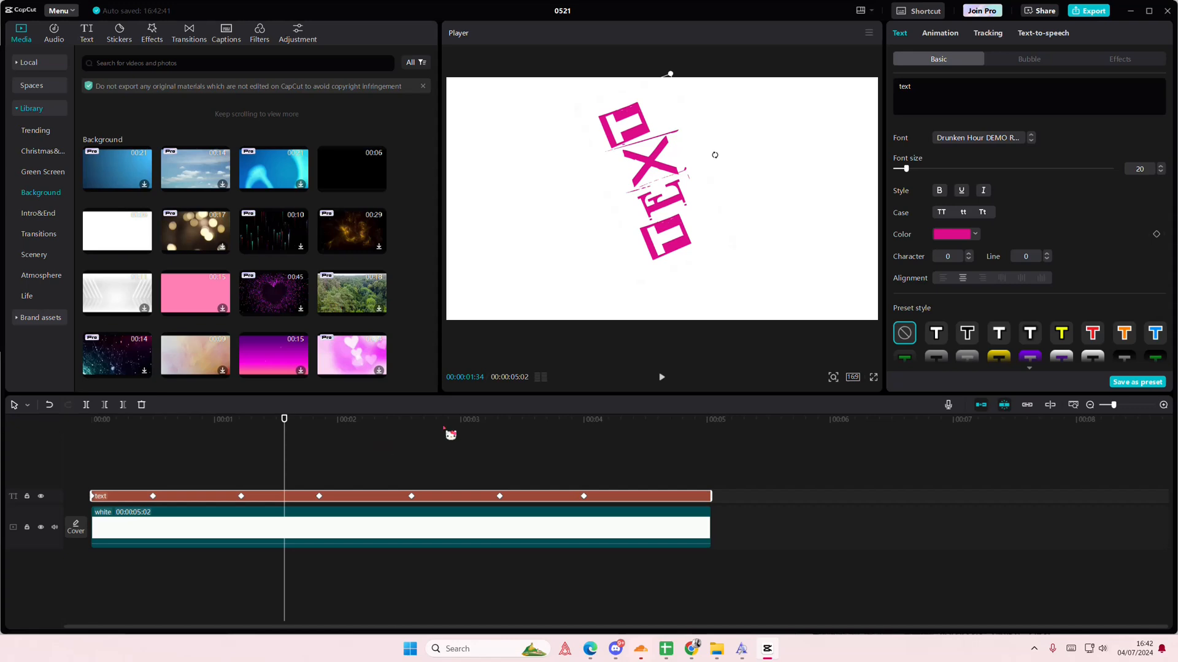
pyautogui.moveTo(434, 421)
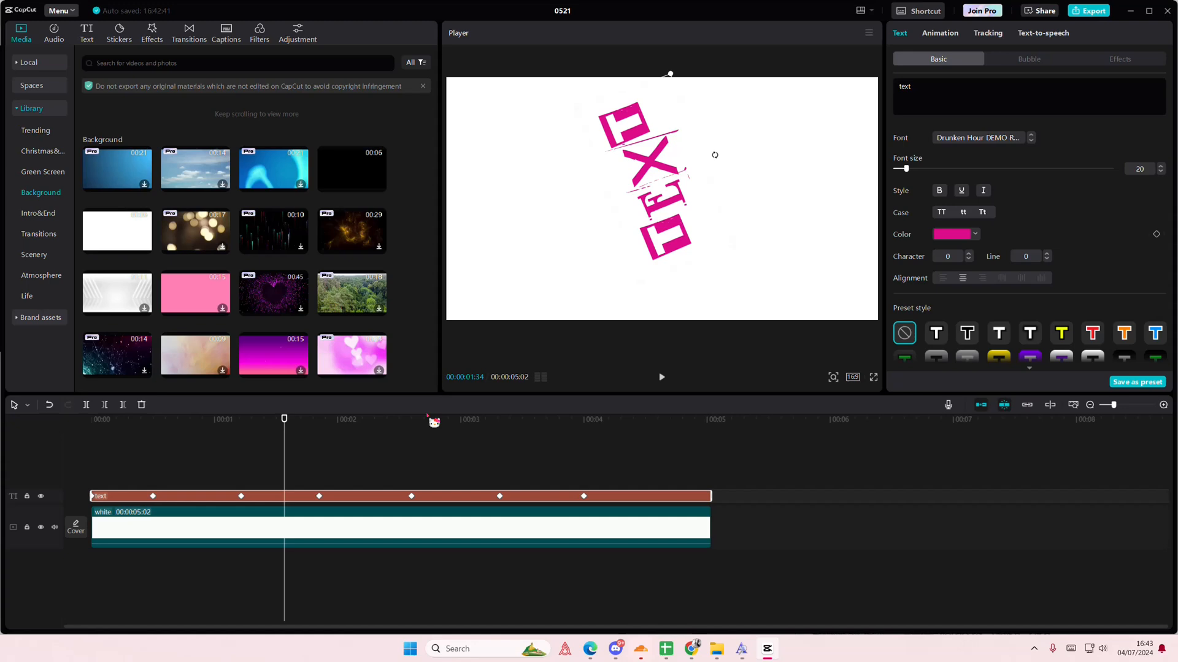
pyautogui.moveTo(431, 416)
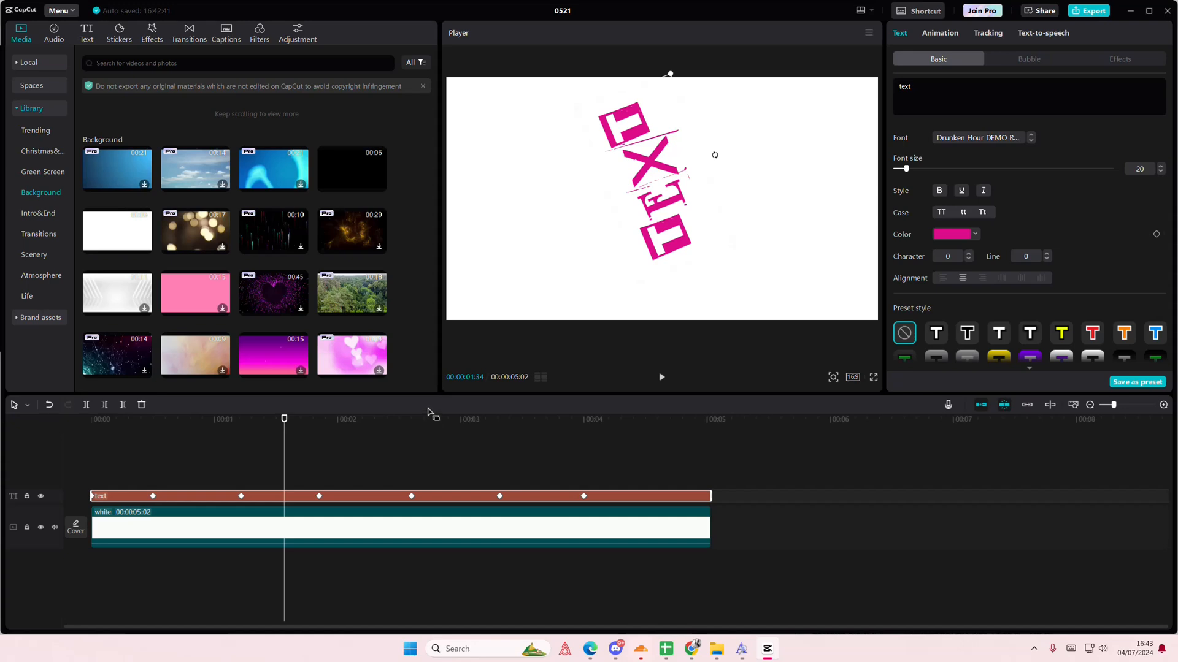
pyautogui.moveTo(898, 523)
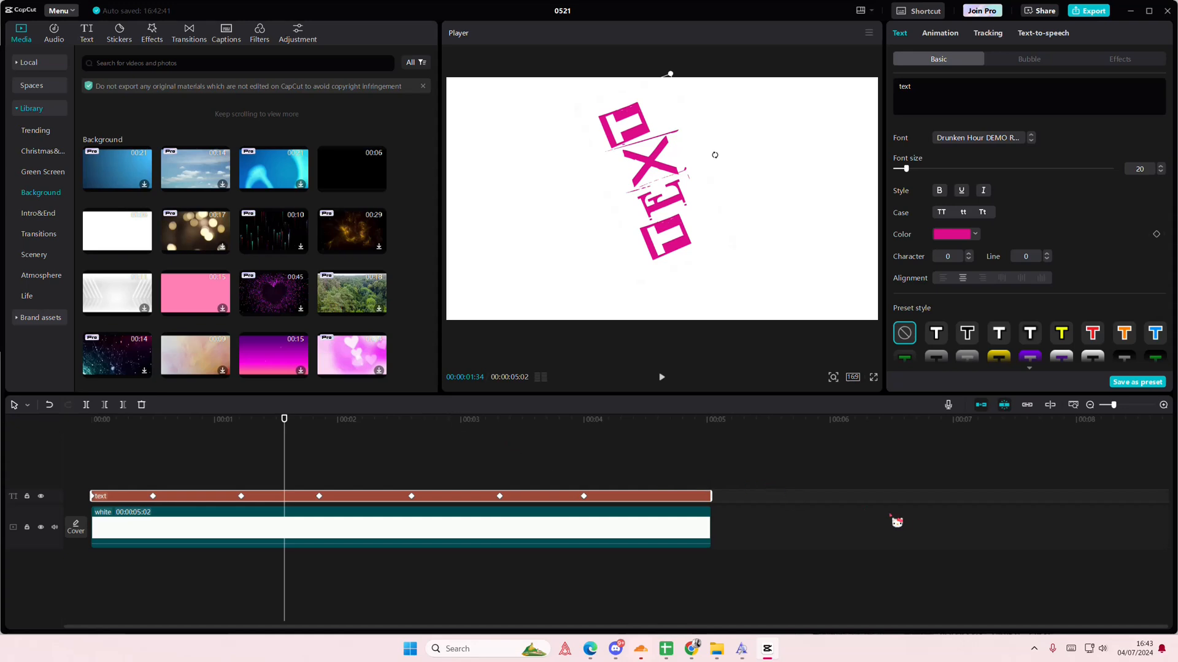